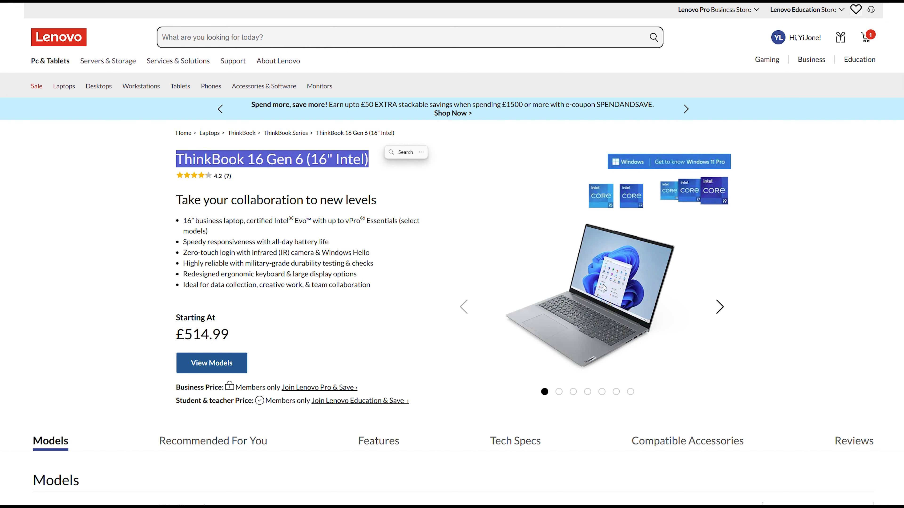
- Browse two more ThinkBook 16 Gen 6 photos, then highlight the 2.2K (2240x1400) resolution in the Display table
left_click(719, 306)
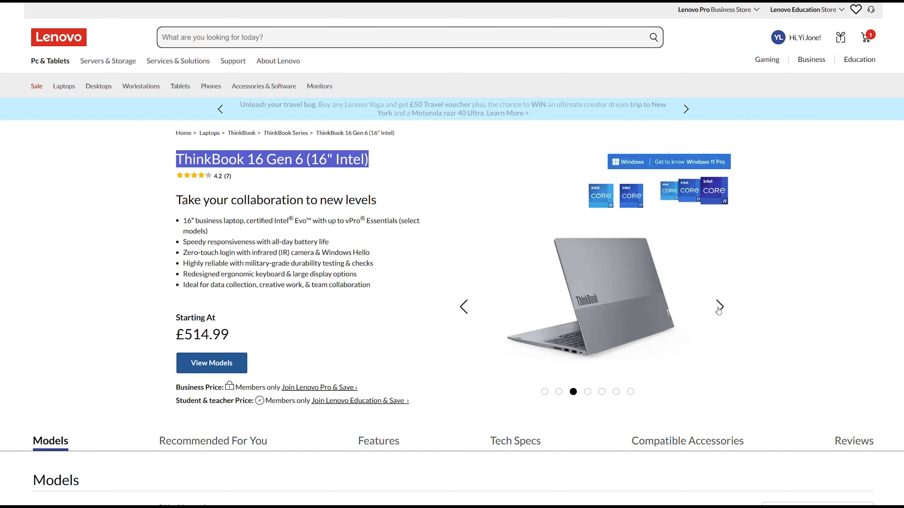
left_click(719, 307)
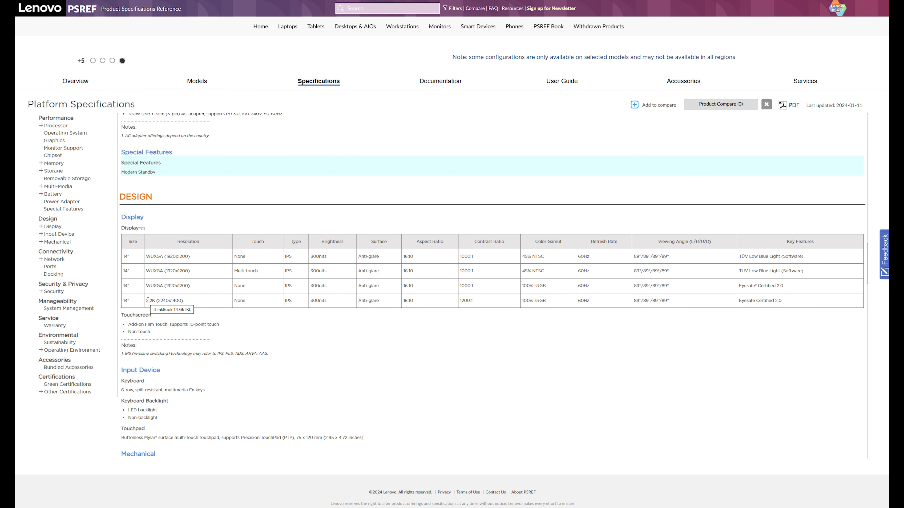
double_click(167, 300)
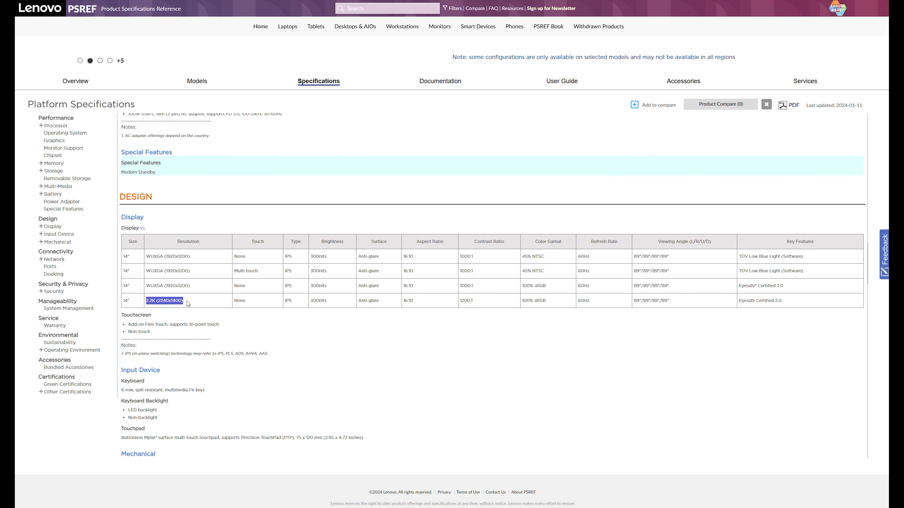